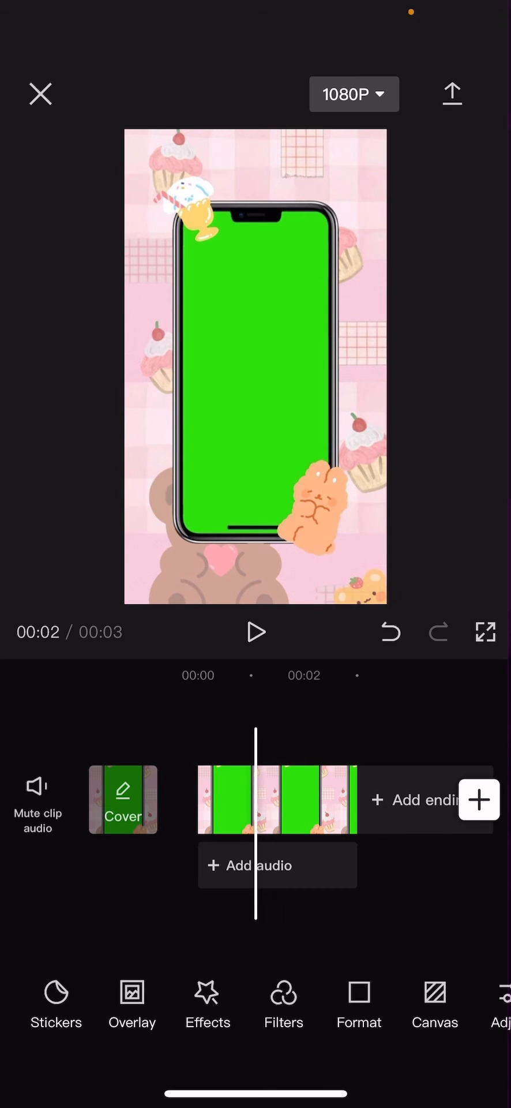
Sample the green inside the template's phone frame as the Chroma key colour.
left_click(277, 800)
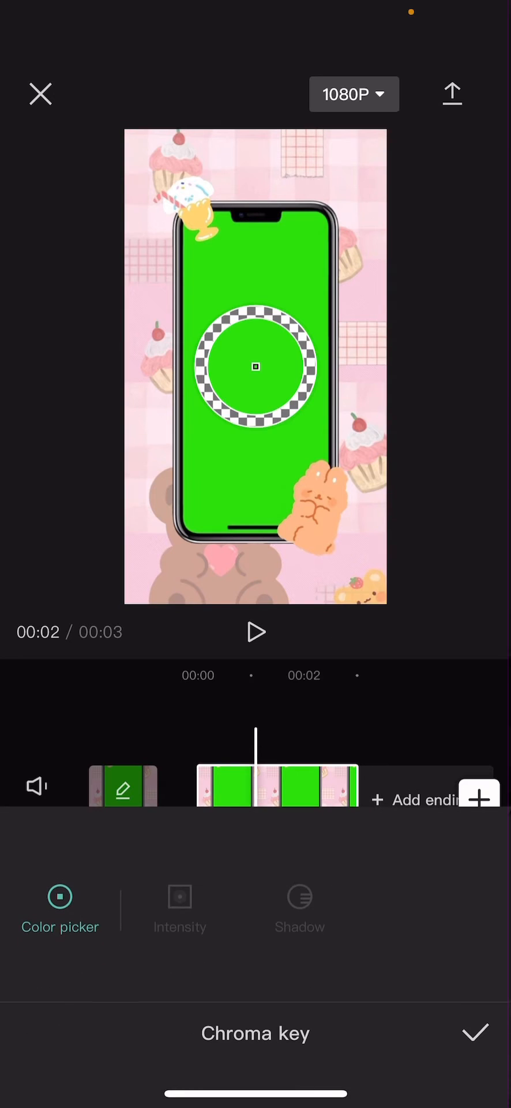
left_click_drag(257, 366, 371, 316)
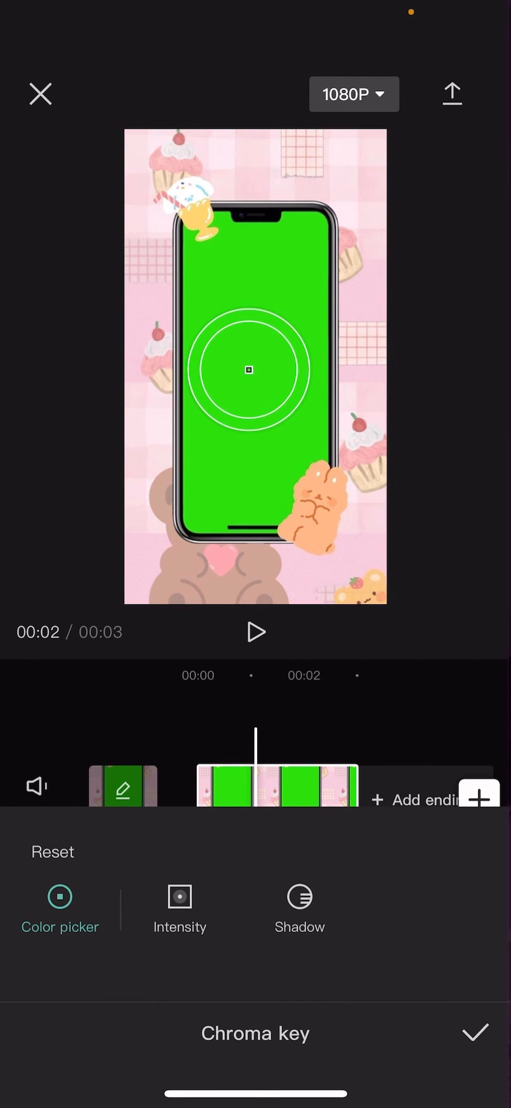
Key out the green at intensity 35 with shadow raised past 46 and confirm.
left_click(180, 911)
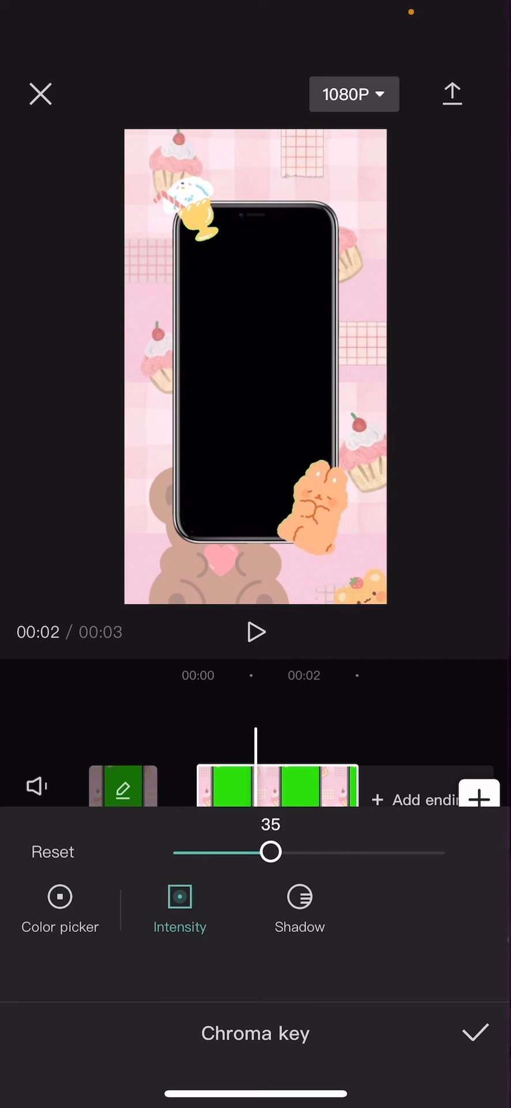
left_click(299, 911)
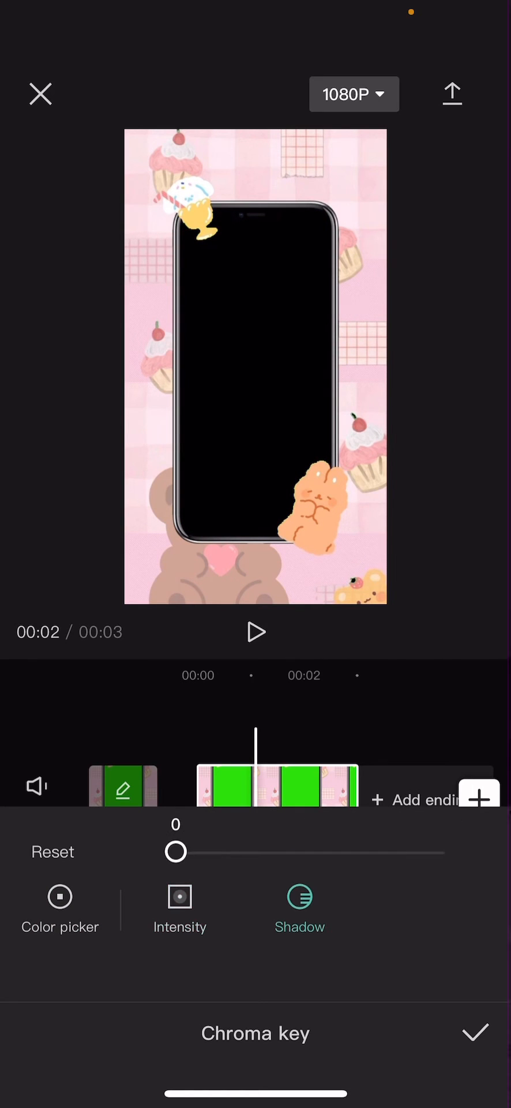
left_click_drag(175, 851, 298, 852)
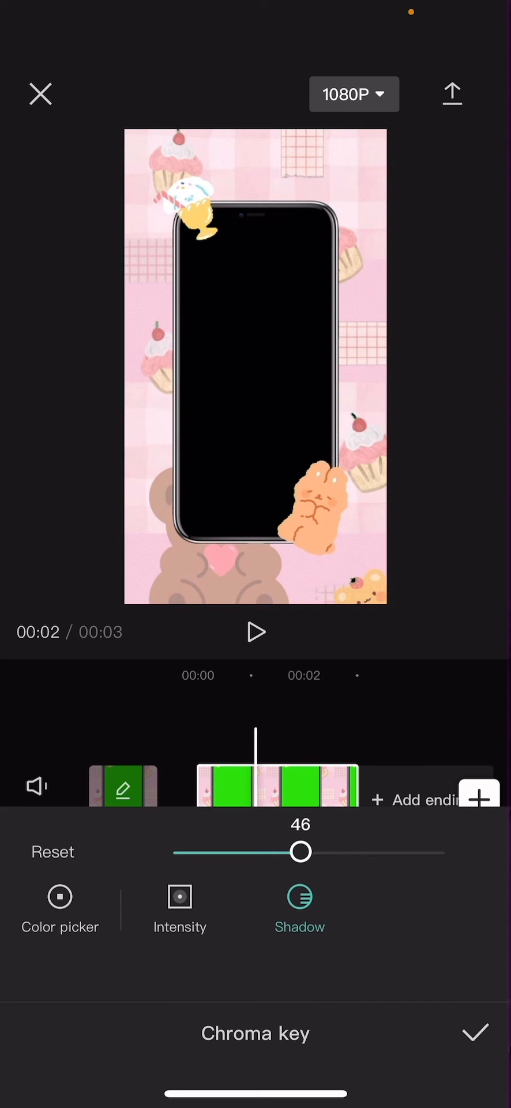
left_click_drag(300, 852, 318, 851)
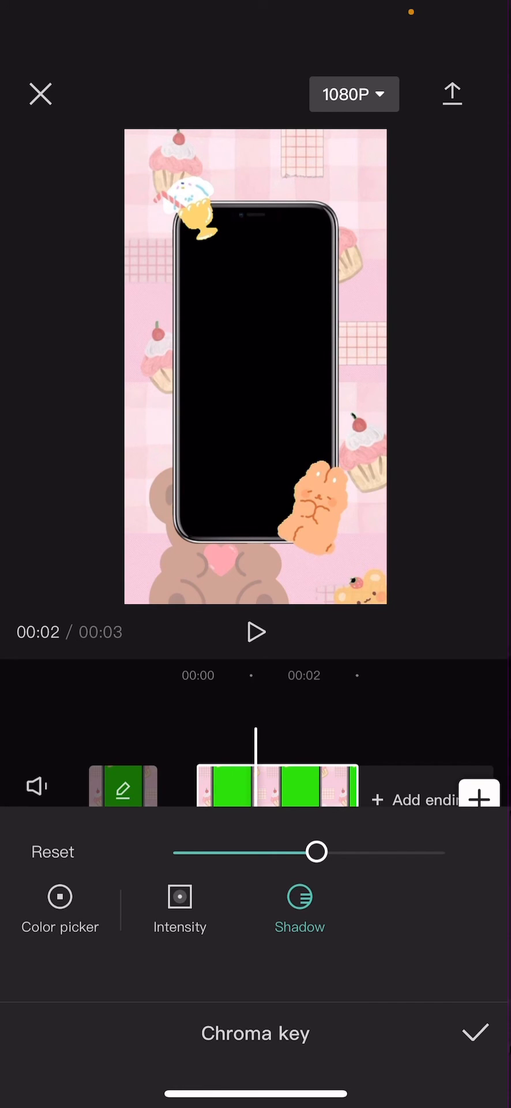
left_click(474, 1033)
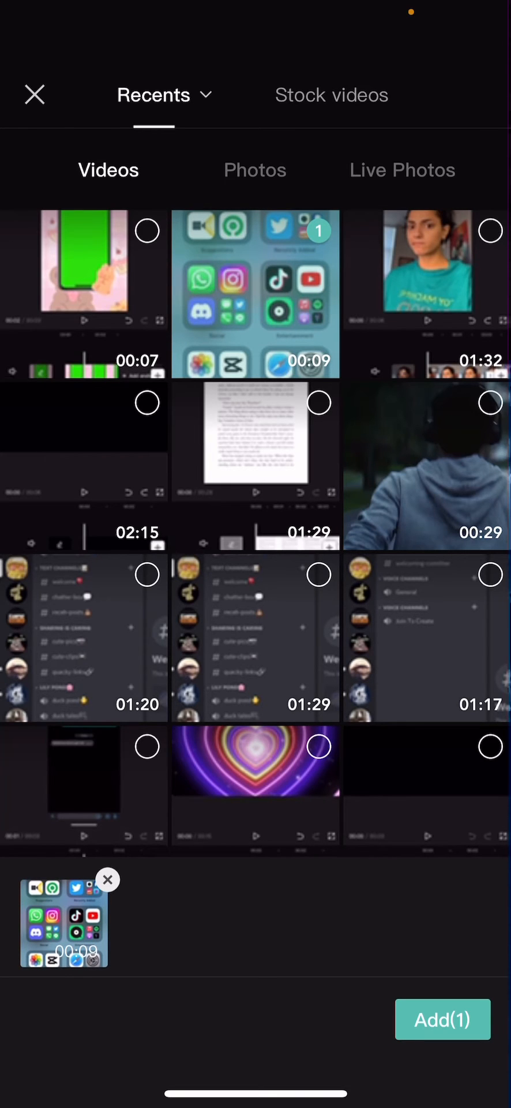
Add the 9-second phone screen recording from Recents to the project.
left_click(443, 1019)
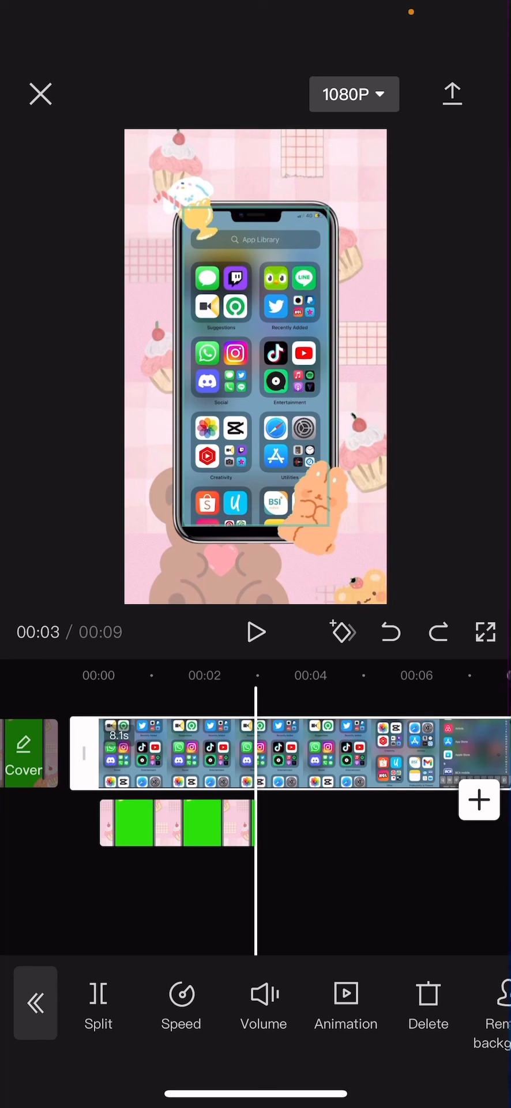
Stretch the phone-frame template overlay to about 8 seconds, spanning the recording.
left_click(438, 631)
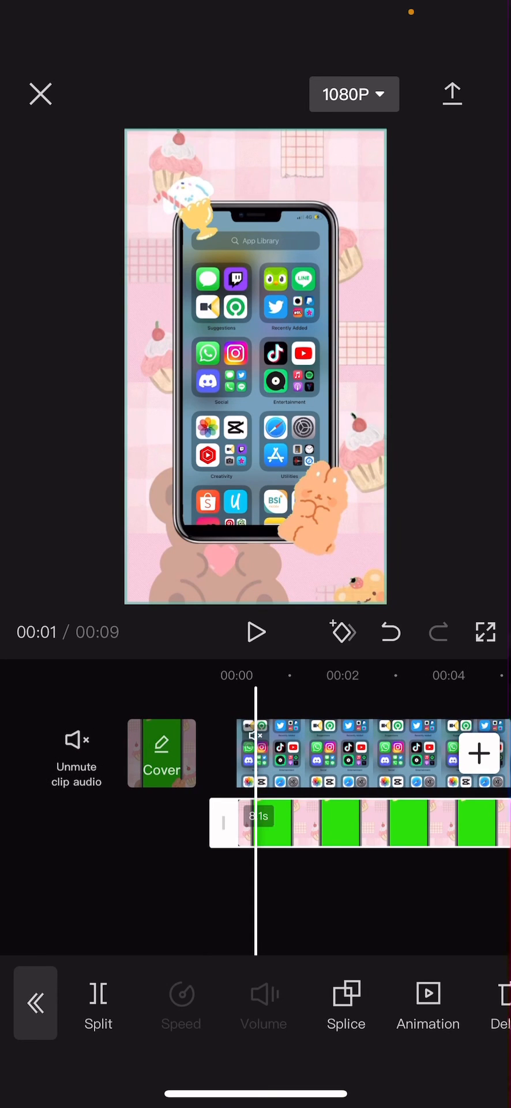
left_click(255, 632)
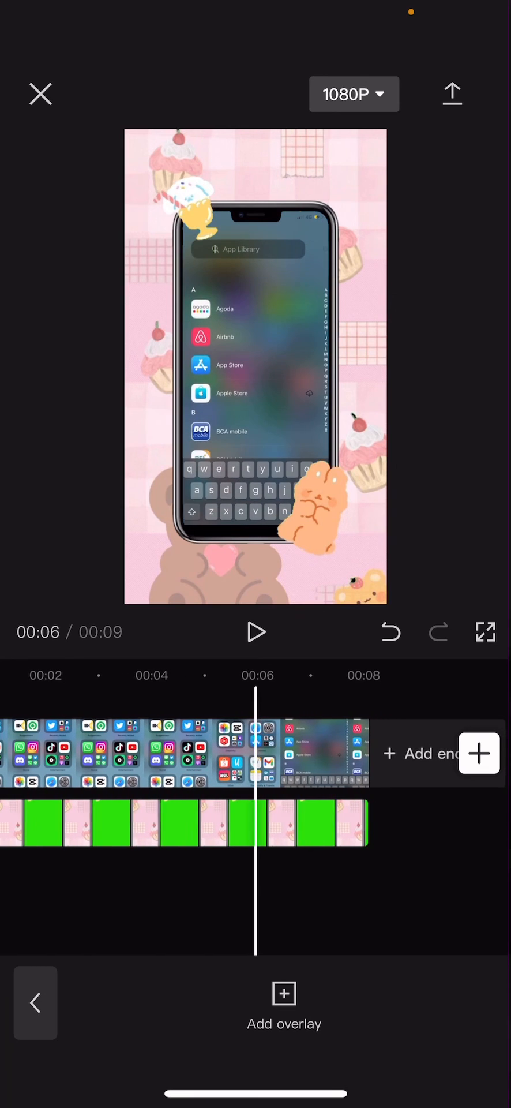
left_click(256, 631)
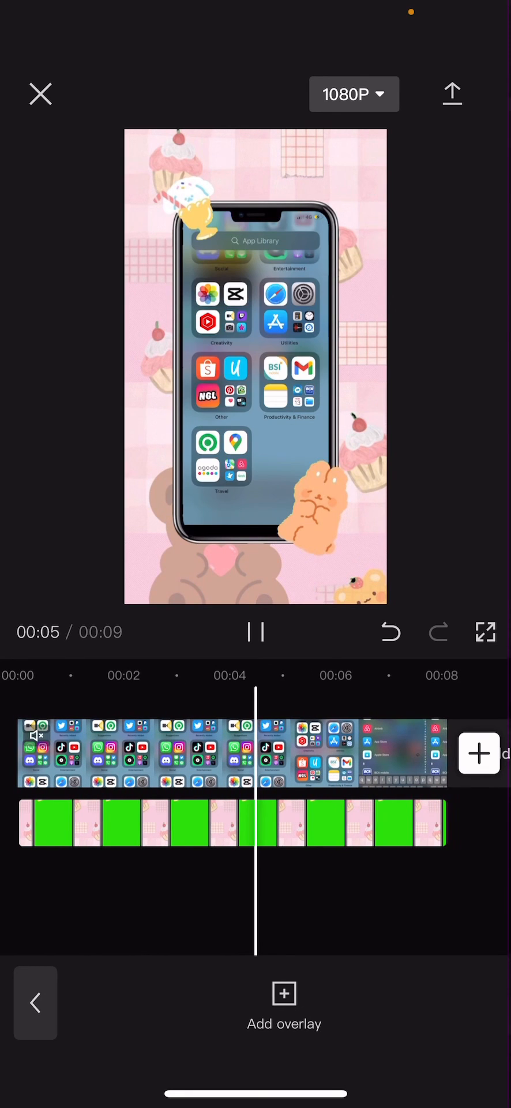